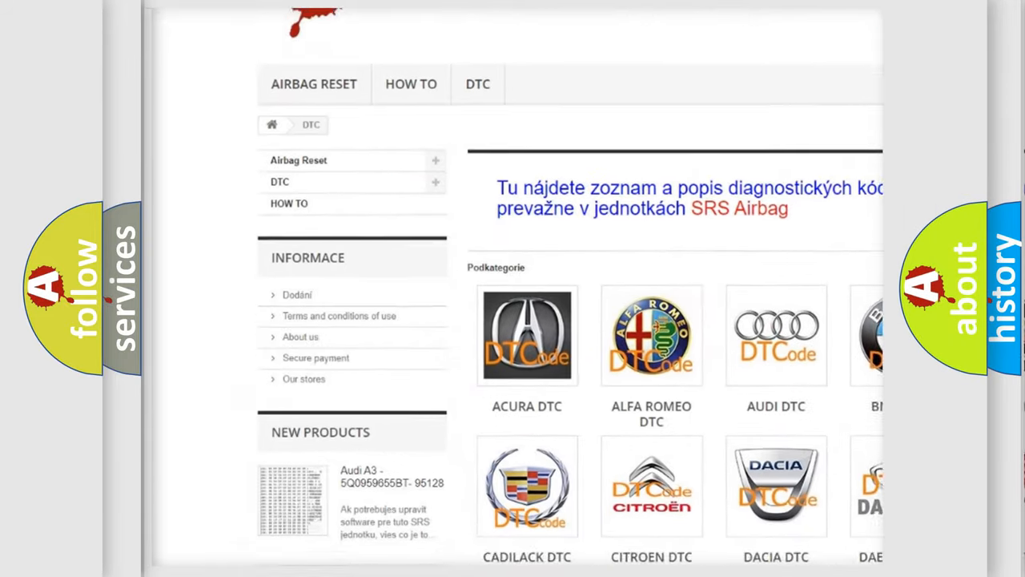
{"action": "scroll", "scroll_direction": "down", "scroll_amount": 3}
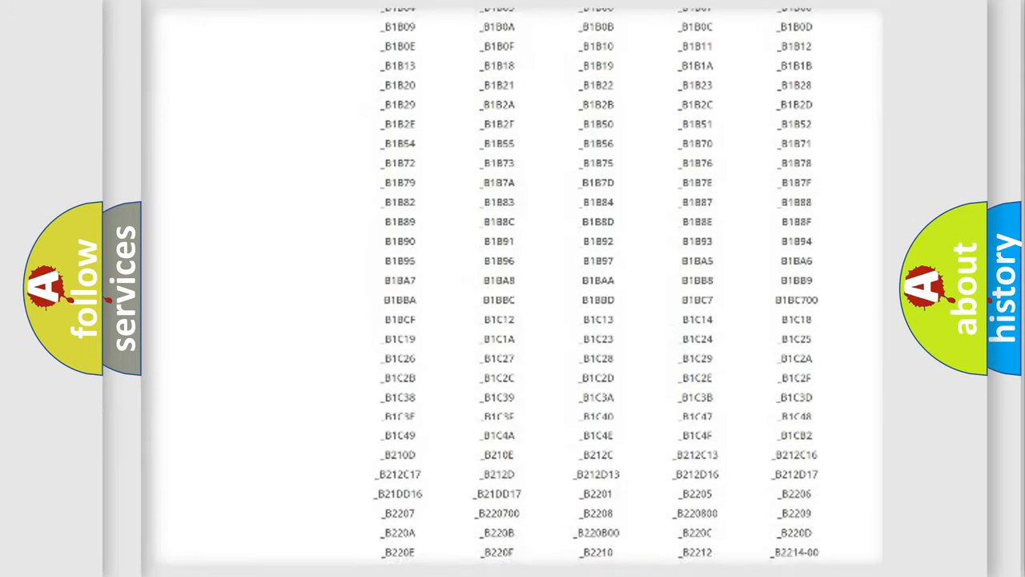
{"action": "scroll", "scroll_direction": "down", "scroll_amount": 3}
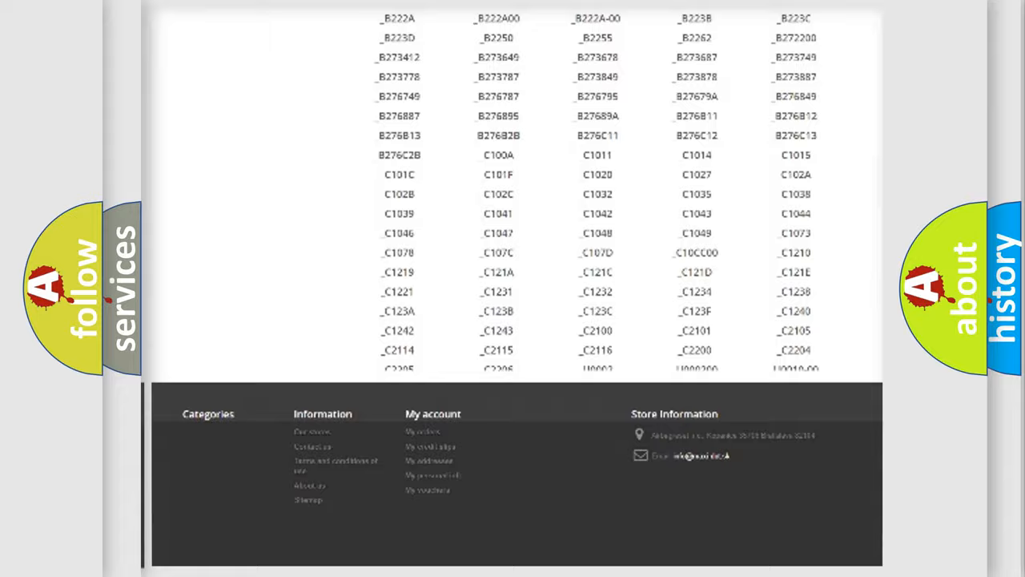
{"action": "scroll", "scroll_direction": "up", "scroll_amount": 3}
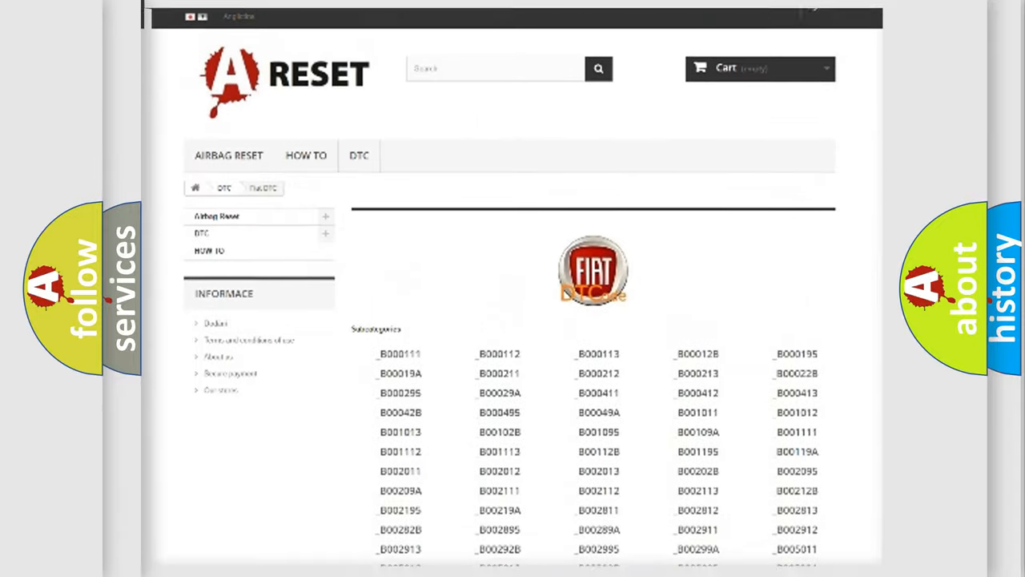